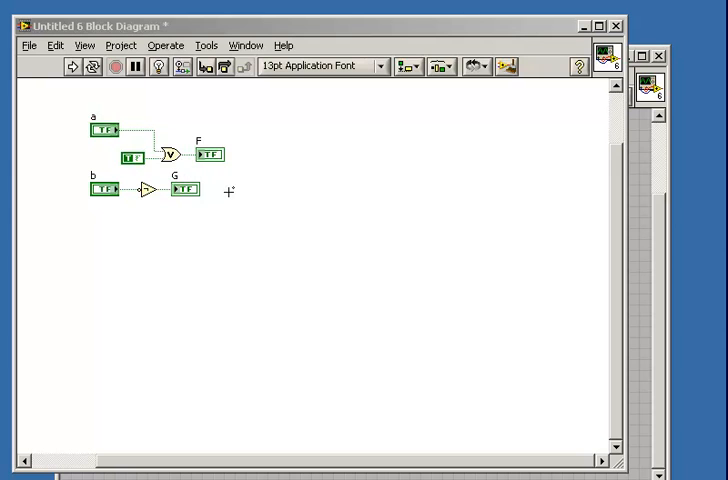
Step: Replace the Or function between input a and indicator F with an And gate
{"action": "right_click", "coordinate": [171, 160]}
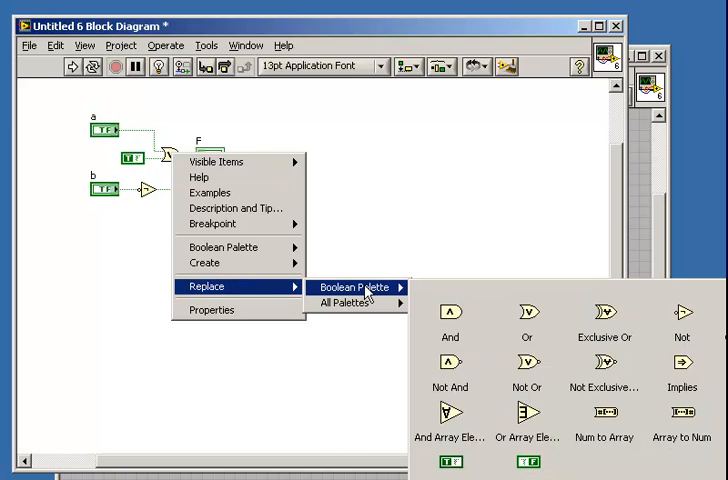
{"action": "left_click", "coordinate": [449, 310]}
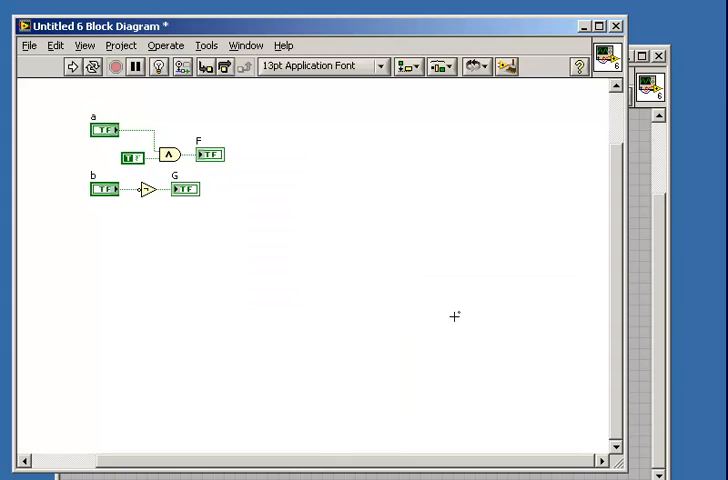
{"action": "mouse_move", "coordinate": [158, 245]}
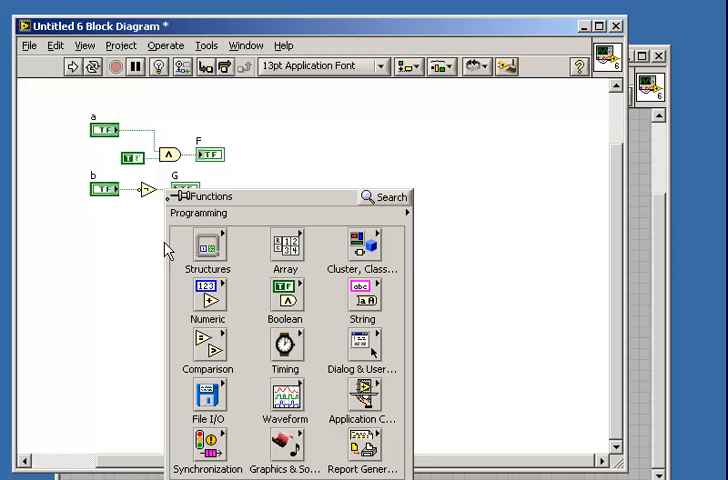
Step: Place an unwired Multiply function from the Numeric palette below the b-to-G logic
{"action": "left_click", "coordinate": [206, 295]}
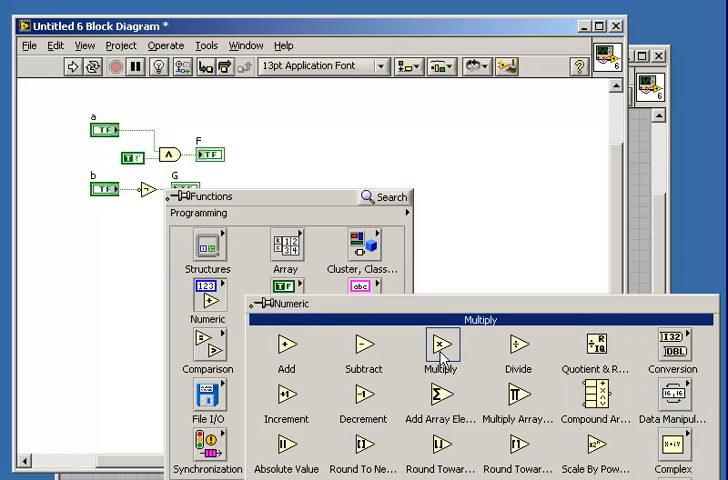
{"action": "left_click", "coordinate": [440, 345]}
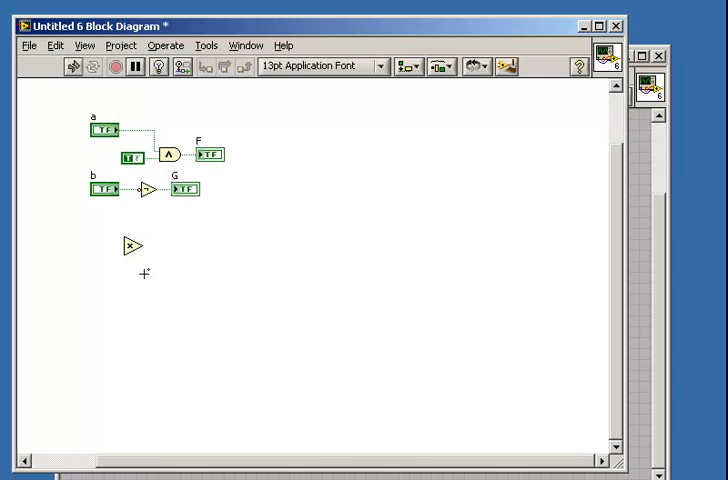
Step: Swap the unwired Multiply node for a Divide function via Replace
{"action": "right_click", "coordinate": [128, 247]}
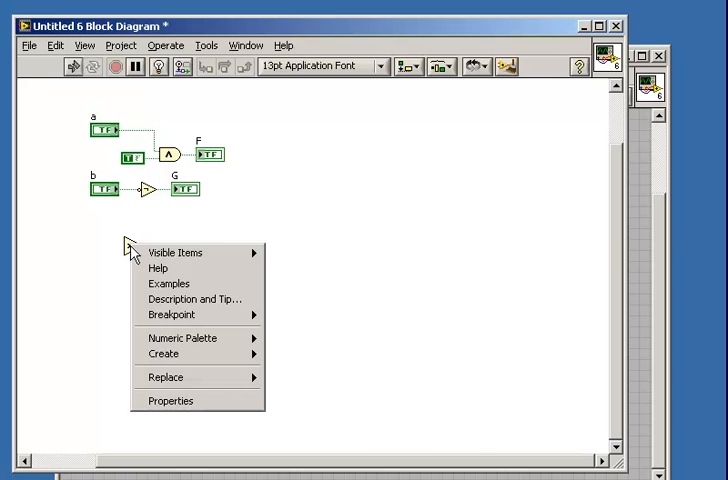
{"action": "mouse_move", "coordinate": [165, 377]}
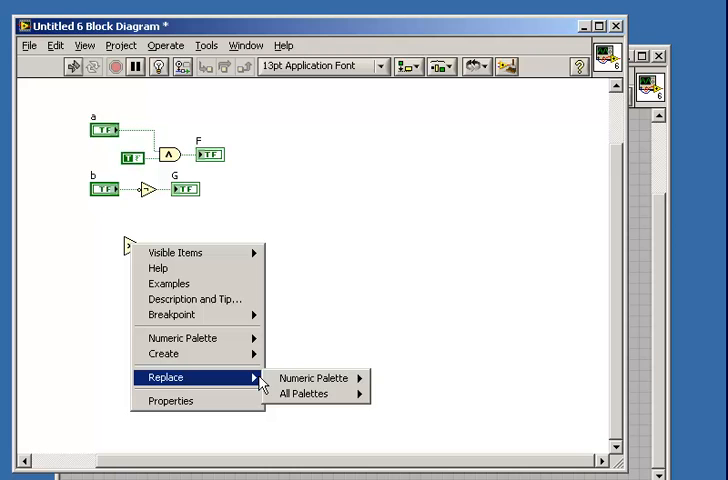
{"action": "left_click", "coordinate": [313, 378]}
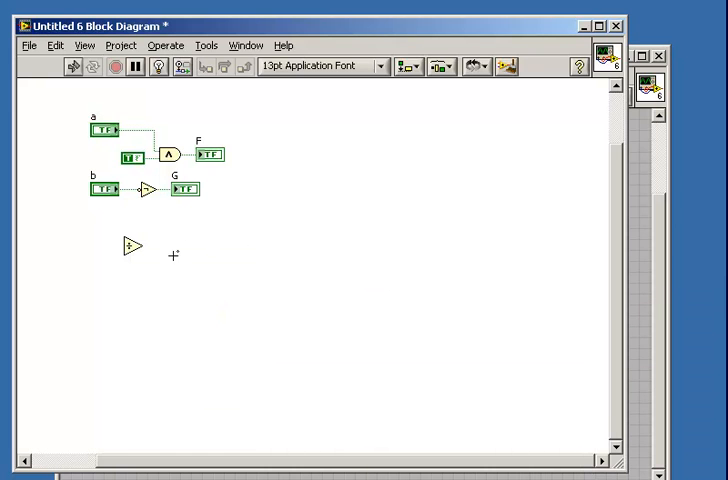
{"action": "mouse_move", "coordinate": [143, 211]}
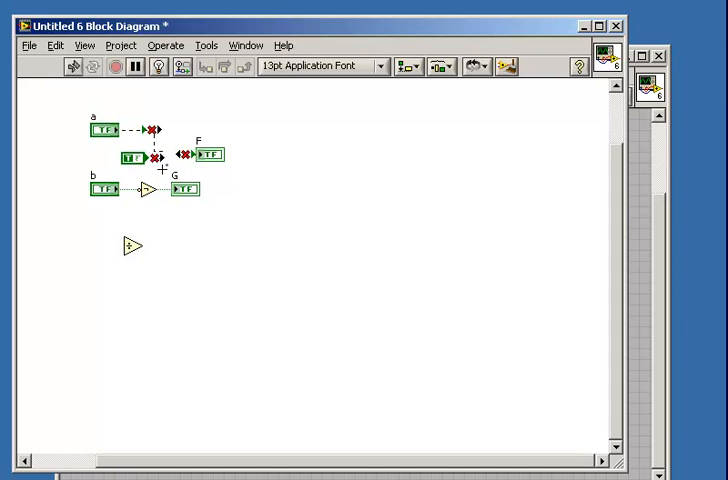
{"action": "mouse_move", "coordinate": [366, 237]}
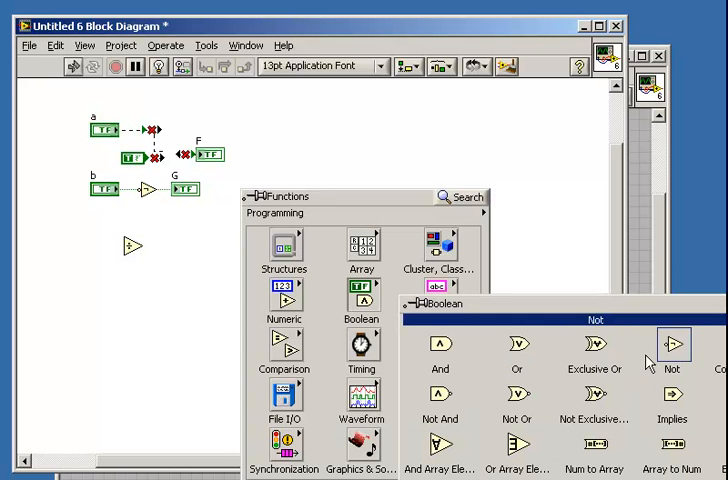
Step: Place a Boolean Or-type gate where the deleted And gate was
{"action": "left_click", "coordinate": [673, 345]}
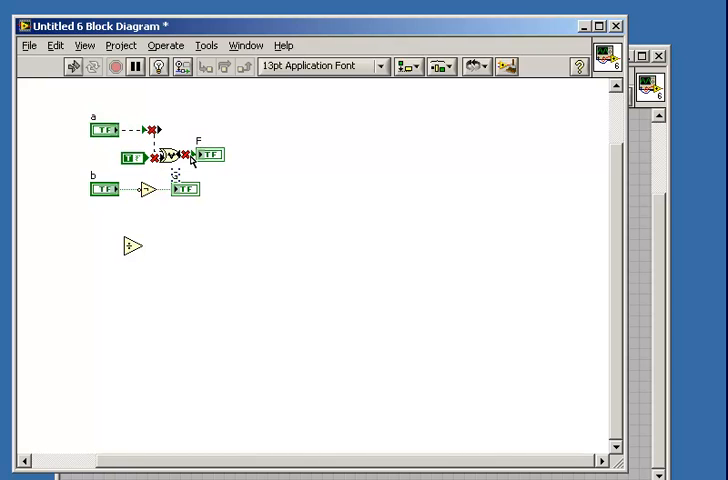
{"action": "mouse_move", "coordinate": [178, 133]}
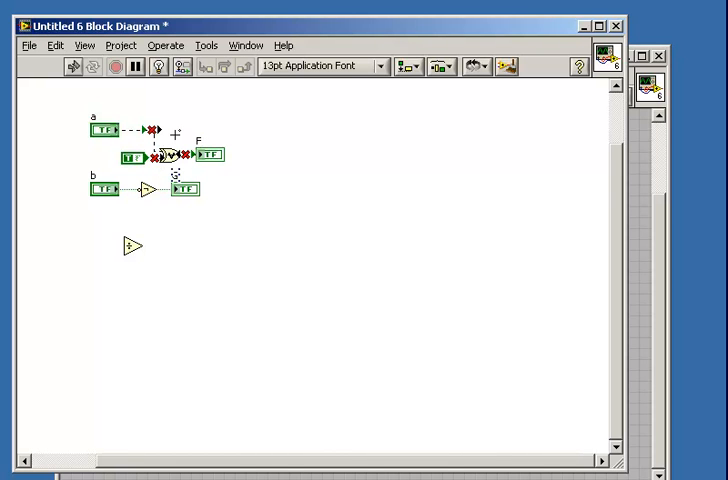